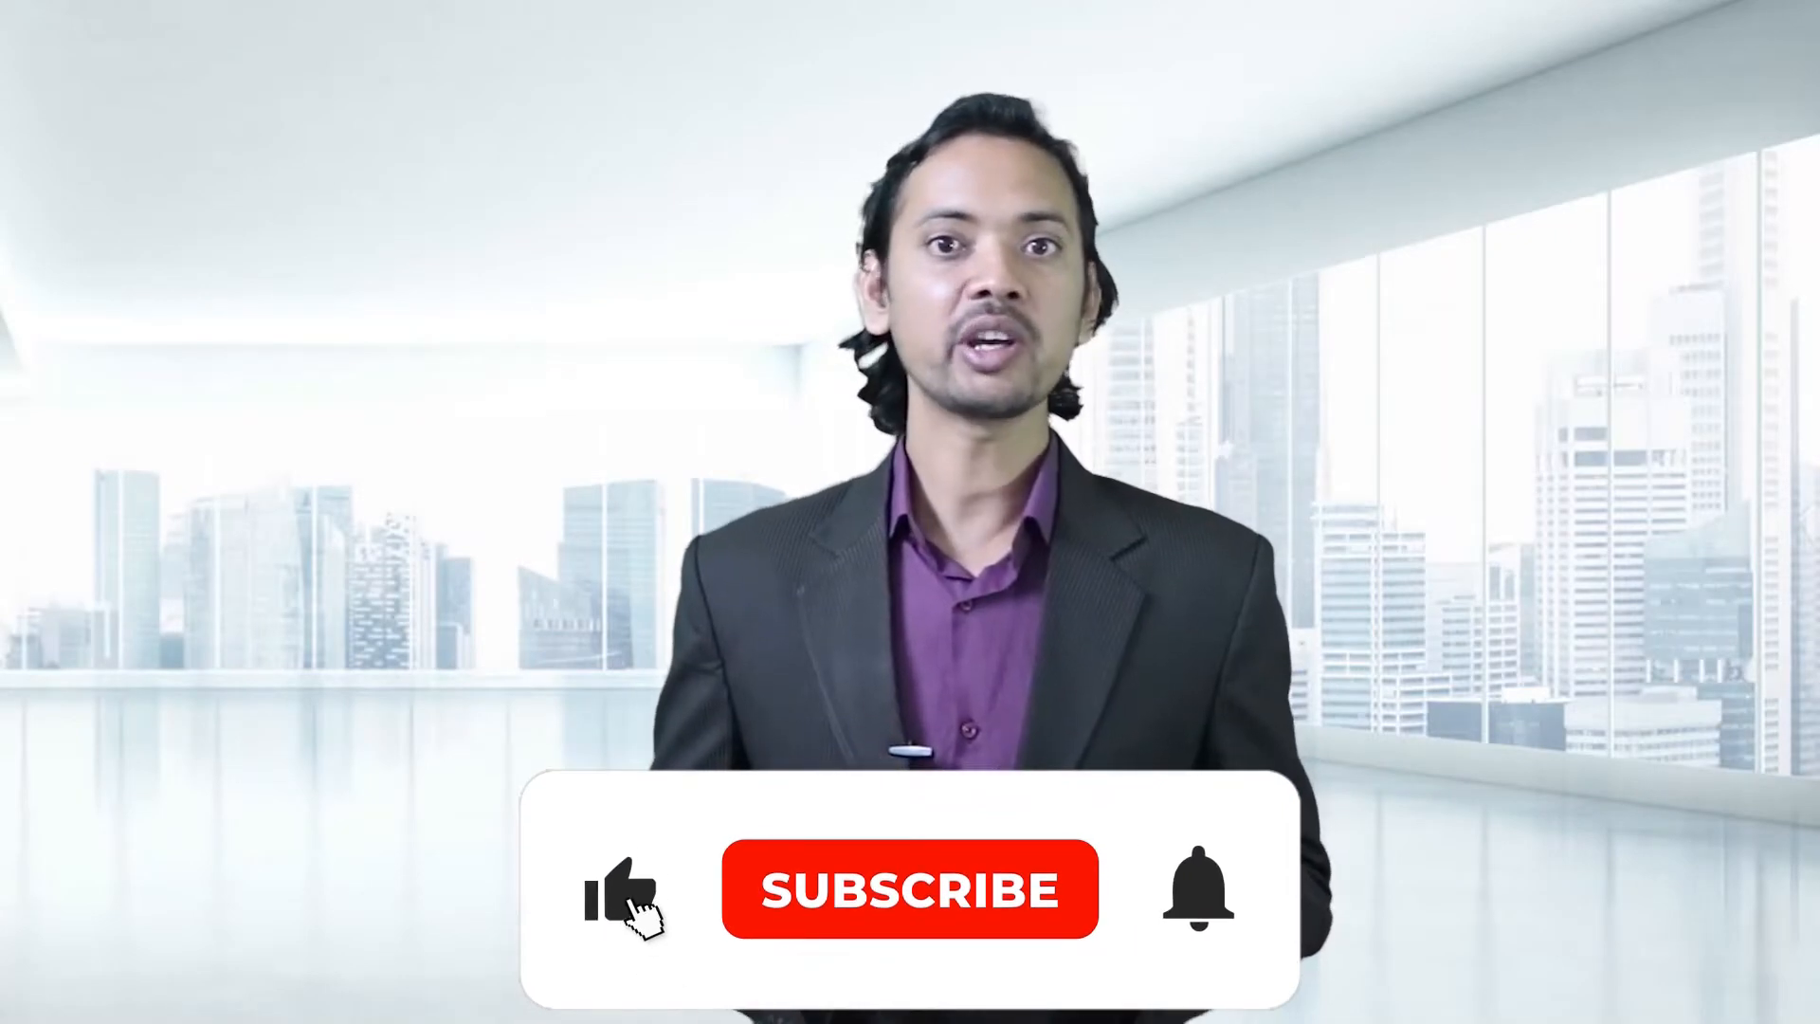
click(908, 889)
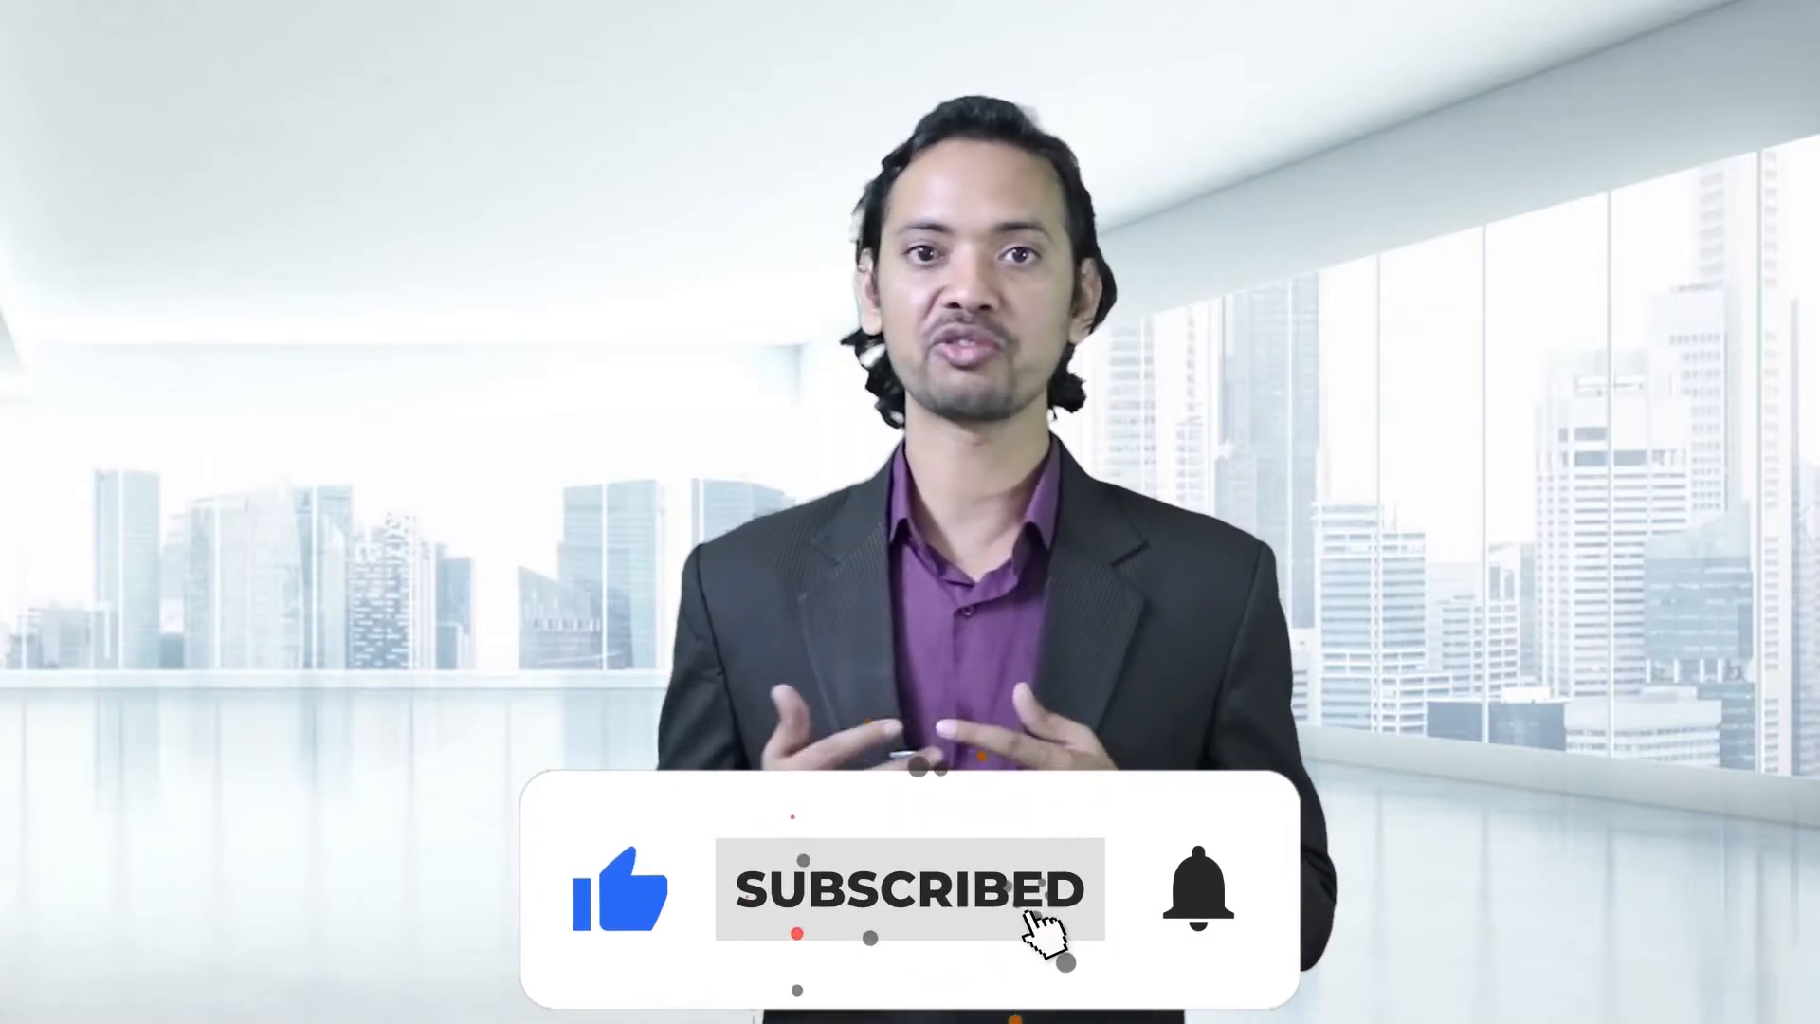